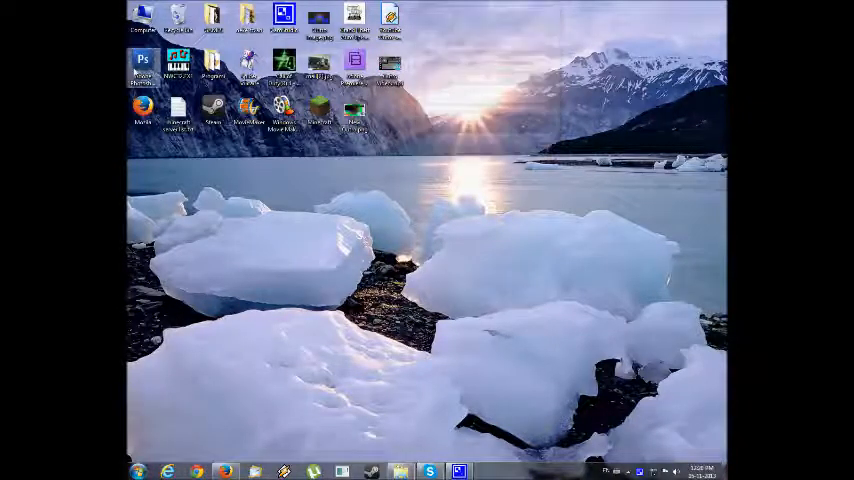
Launch Photoshop CS3 and create a new 1280×720 pixel document with a transparent background.
double_click(143, 62)
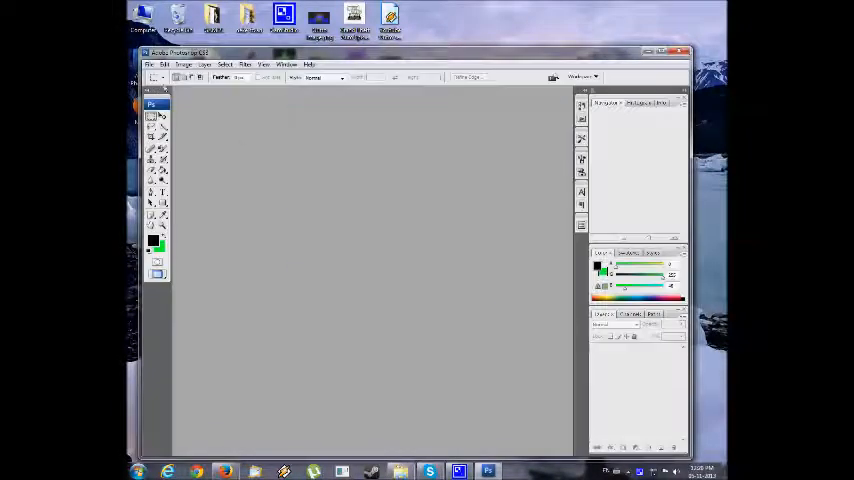
left_click(148, 64)
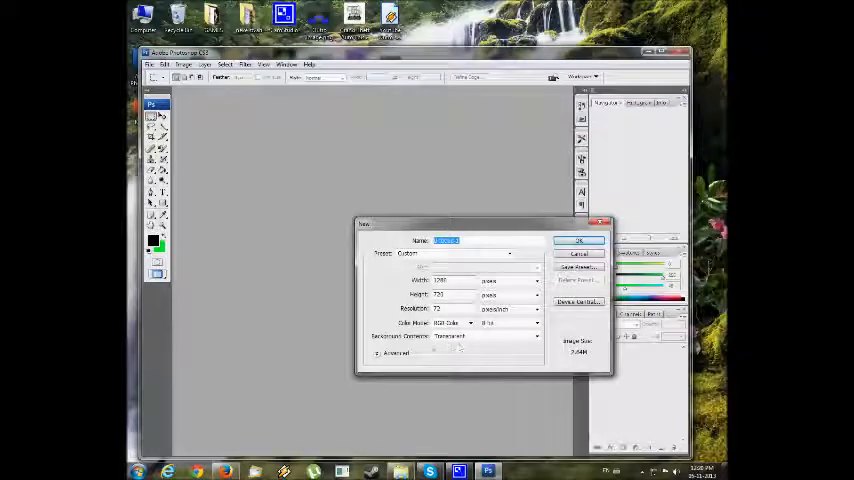
left_click(578, 240)
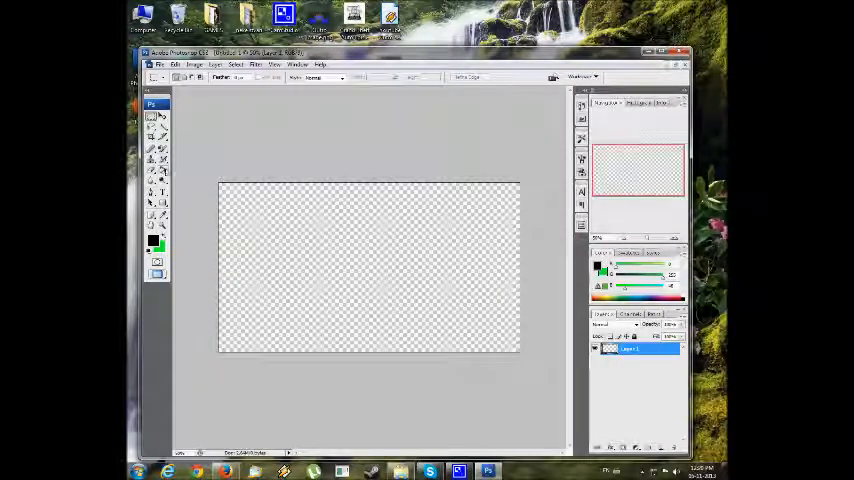
Switch the Gradient Tool group over to the Paint Bucket for solid colour fills.
left_click(150, 170)
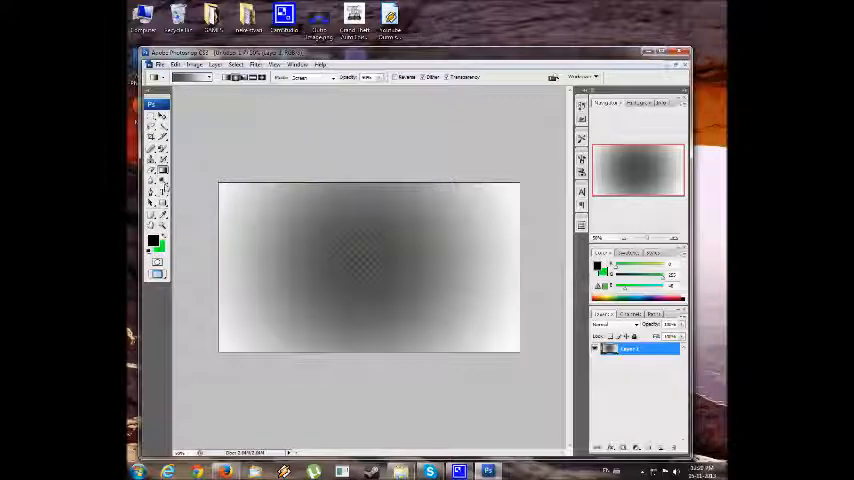
left_click(162, 170)
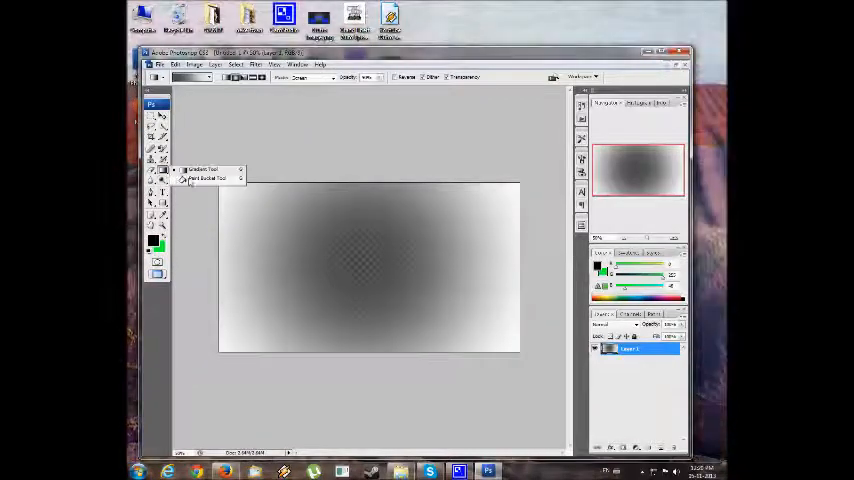
left_click(205, 178)
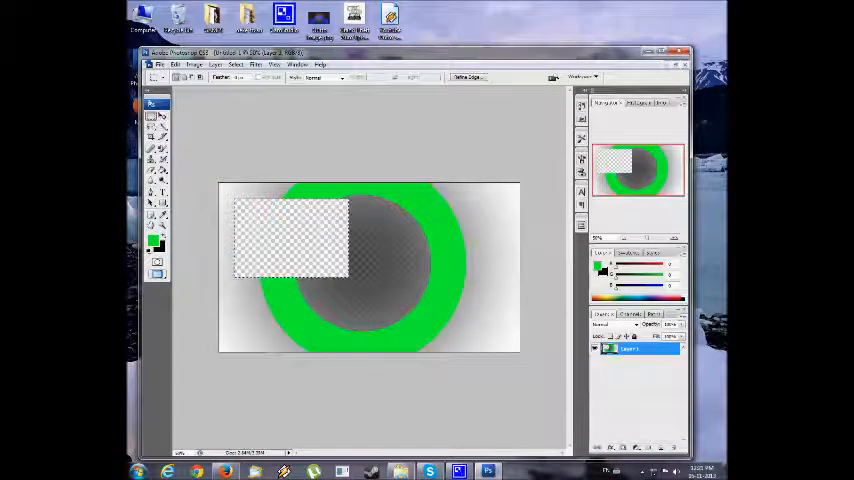
Place the Twitter logo at the lower right, then the Facebook logo beside it.
left_click(159, 64)
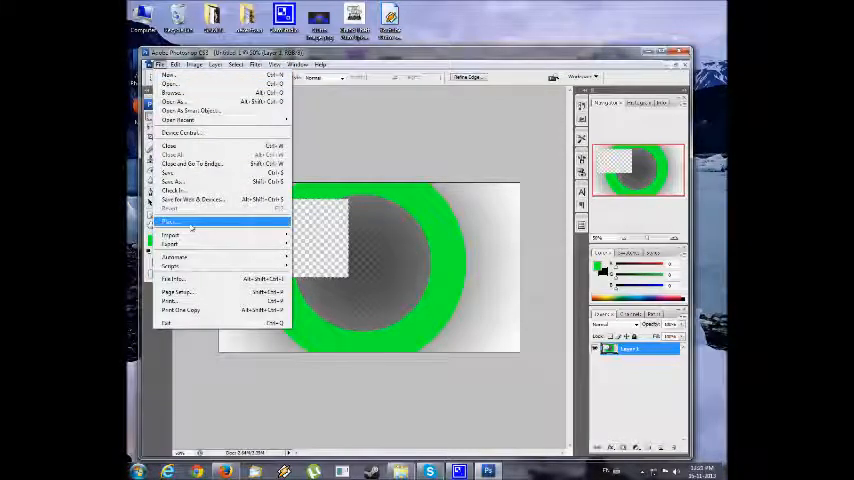
left_click(170, 222)
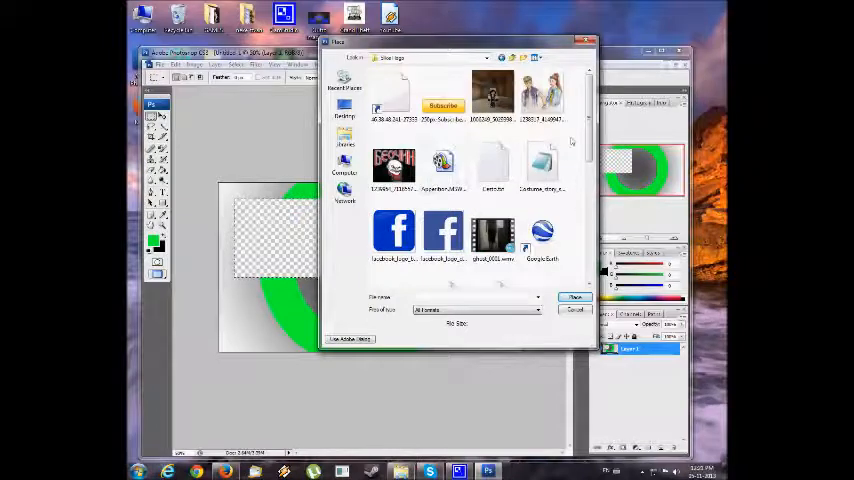
scroll("down", 3)
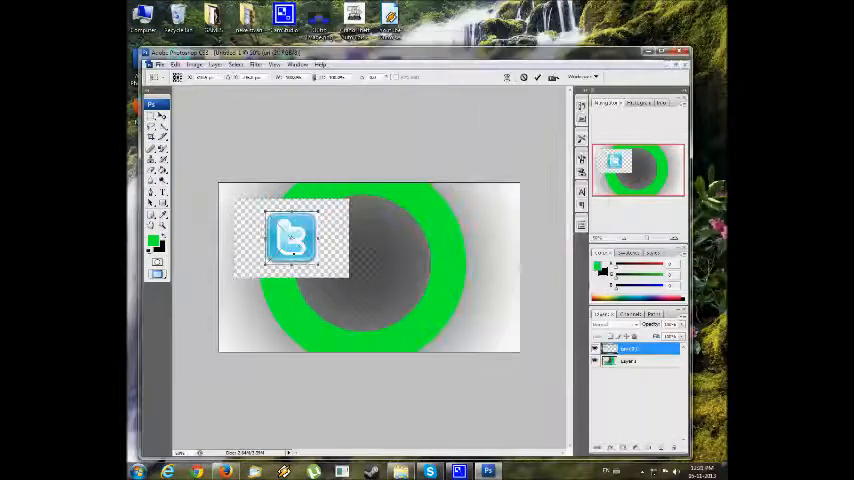
left_click_drag(290, 235, 485, 320)
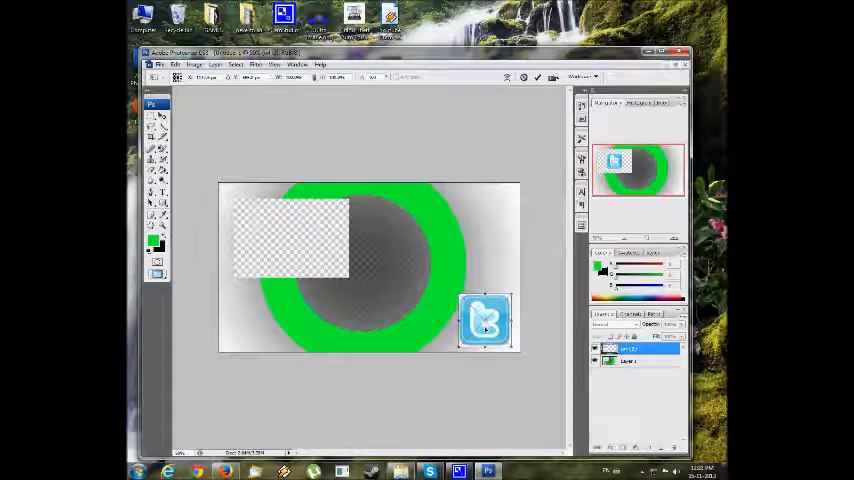
left_click_drag(485, 320, 425, 320)
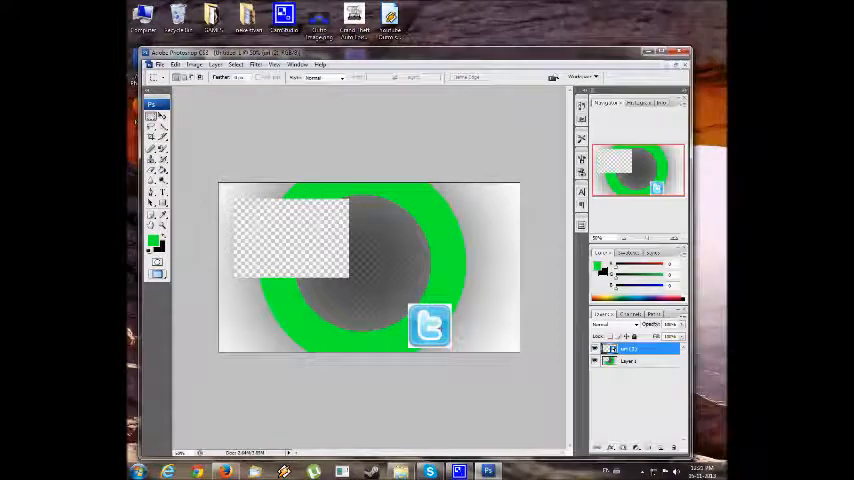
left_click(155, 130)
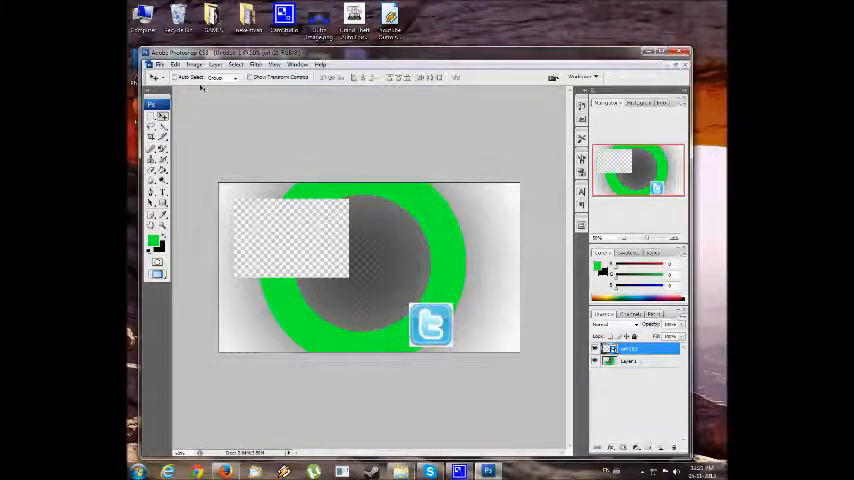
left_click(159, 64)
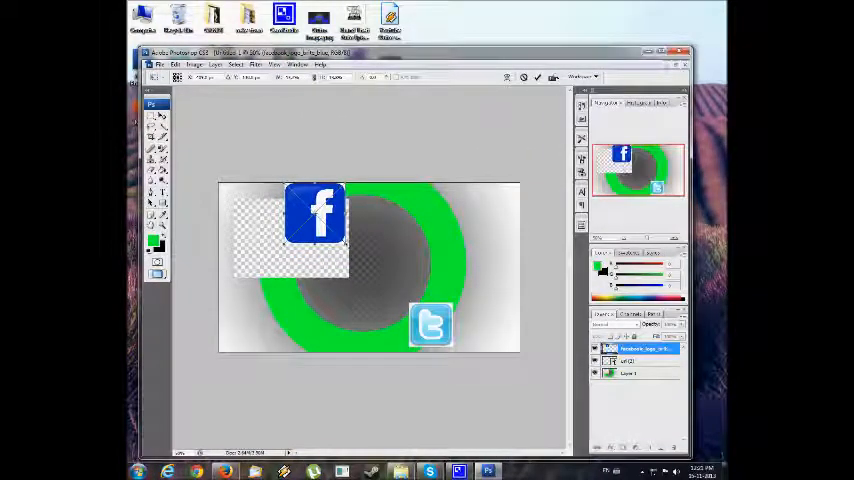
left_click_drag(315, 210, 485, 318)
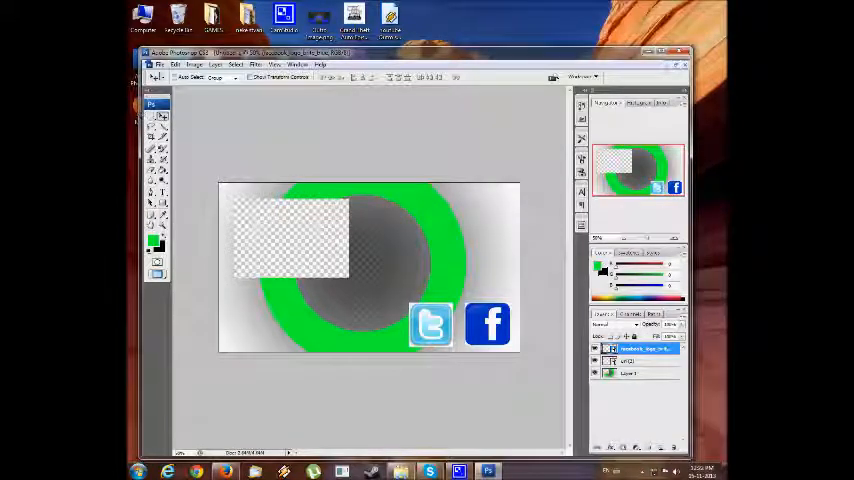
Place the red YouTube Subscribe button image in the canvas's bottom-left corner.
left_click(162, 64)
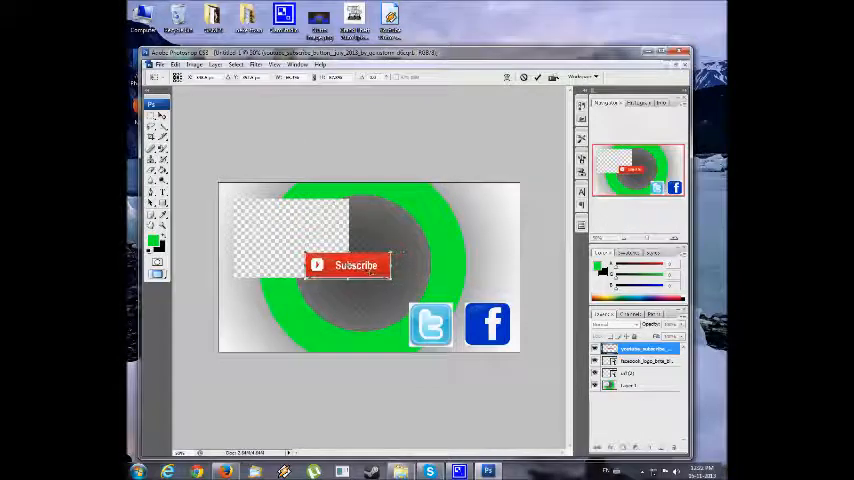
left_click_drag(348, 265, 278, 320)
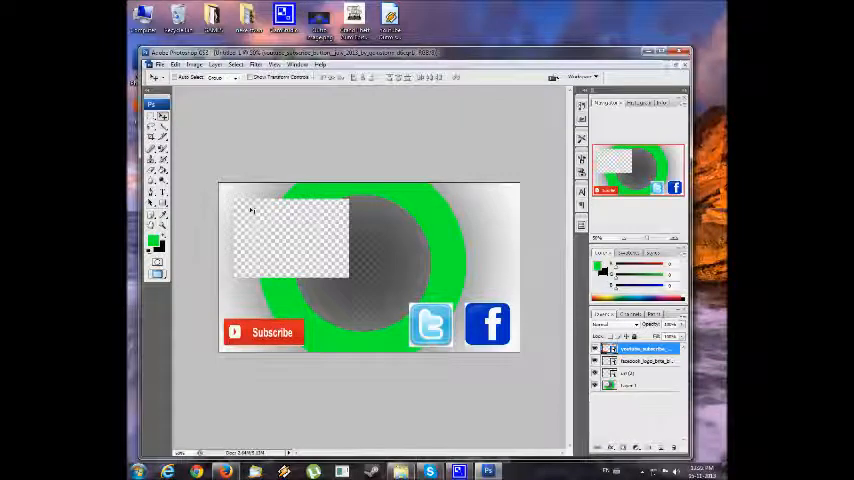
Place the dark channel-name banner image at the canvas's upper right.
left_click(159, 64)
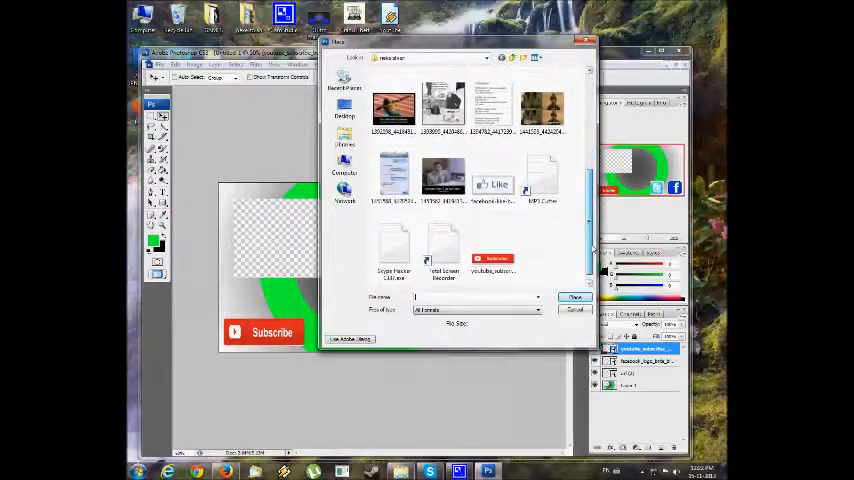
left_click(345, 140)
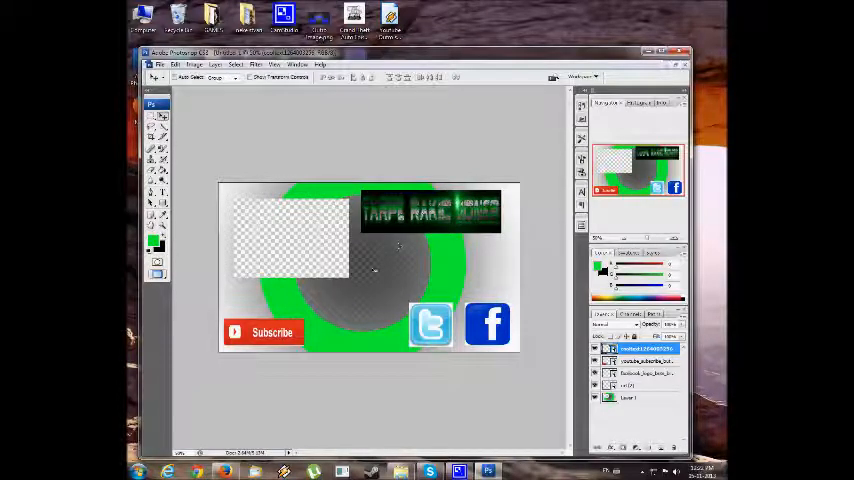
Save a copy of the outro image to the Desktop as a PNG.
left_click(160, 64)
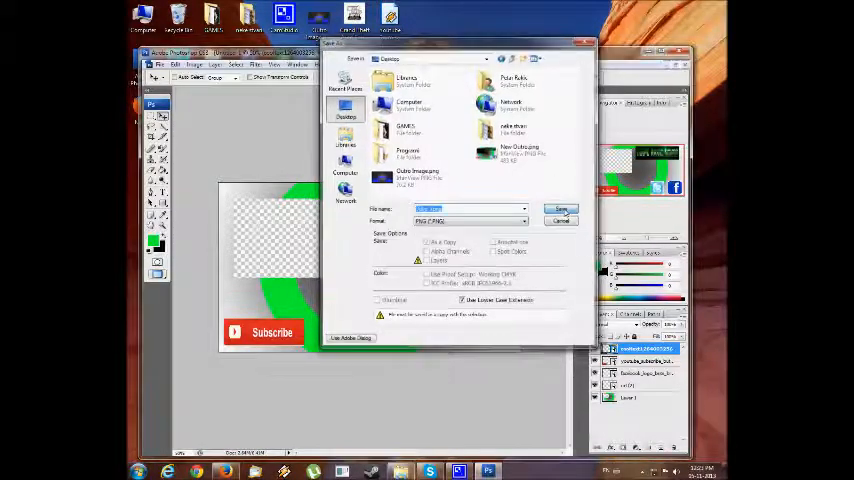
left_click(561, 209)
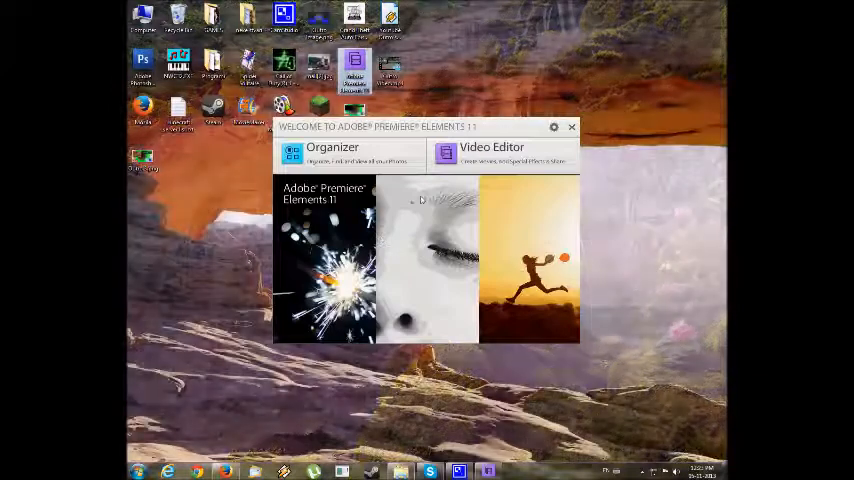
Choose Video Editor and New Project from the Premiere Elements welcome screen.
left_click(491, 152)
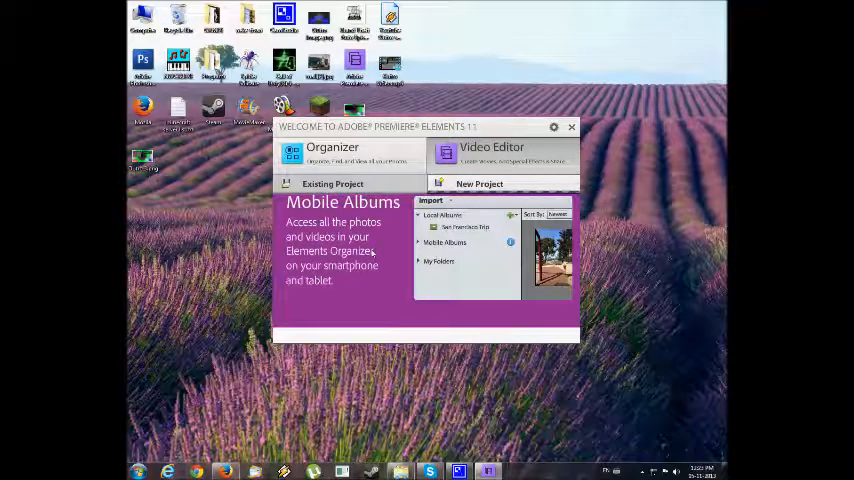
left_click(479, 184)
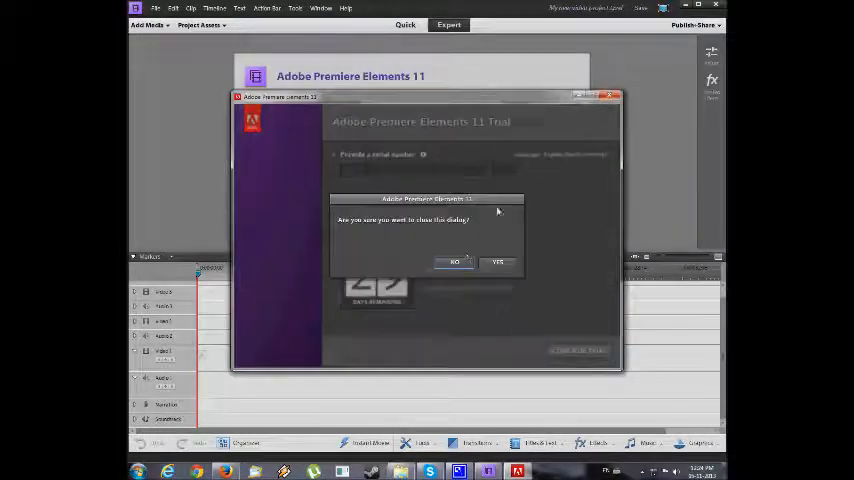
Dismiss the trial notice and import the outro image via Add Media > Files and Folders.
left_click(497, 262)
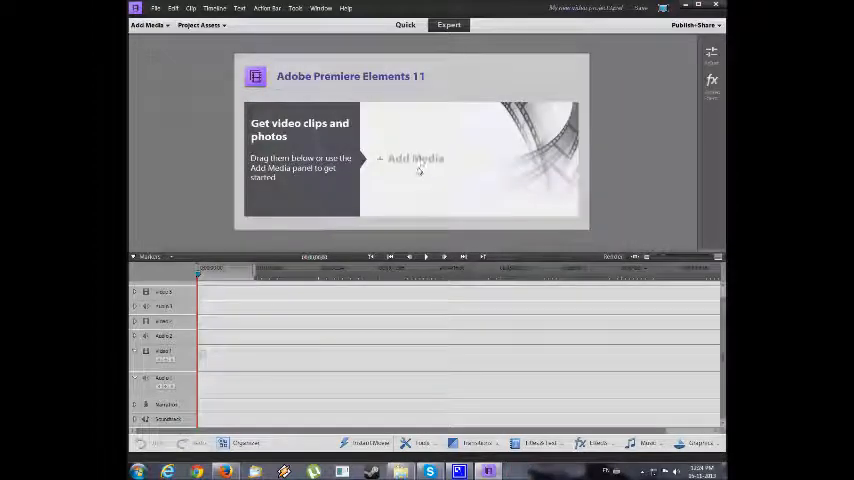
mouse_move(413, 158)
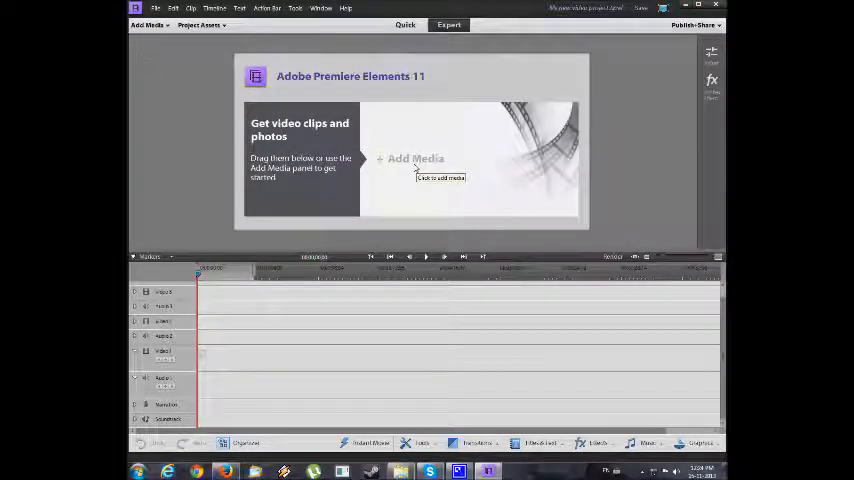
left_click(147, 25)
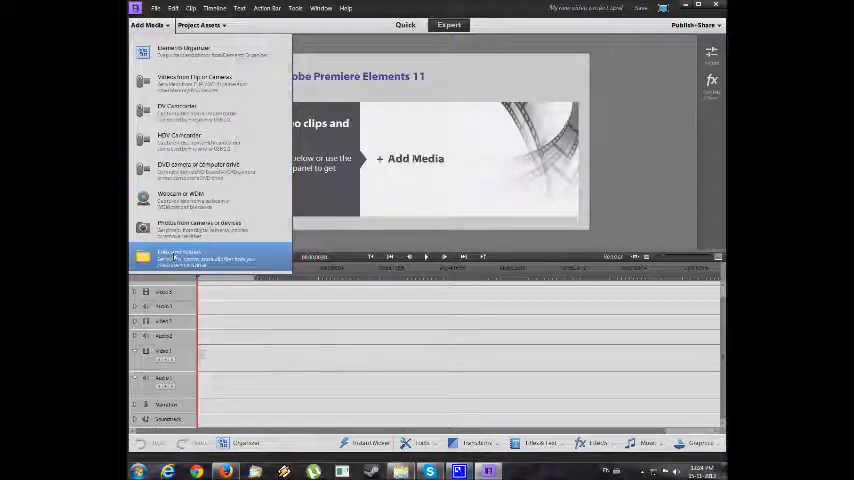
left_click(178, 258)
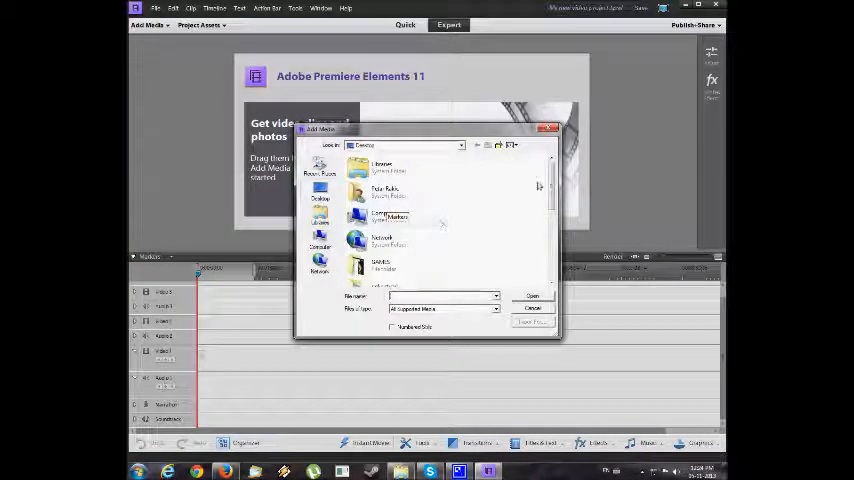
scroll("down", 3)
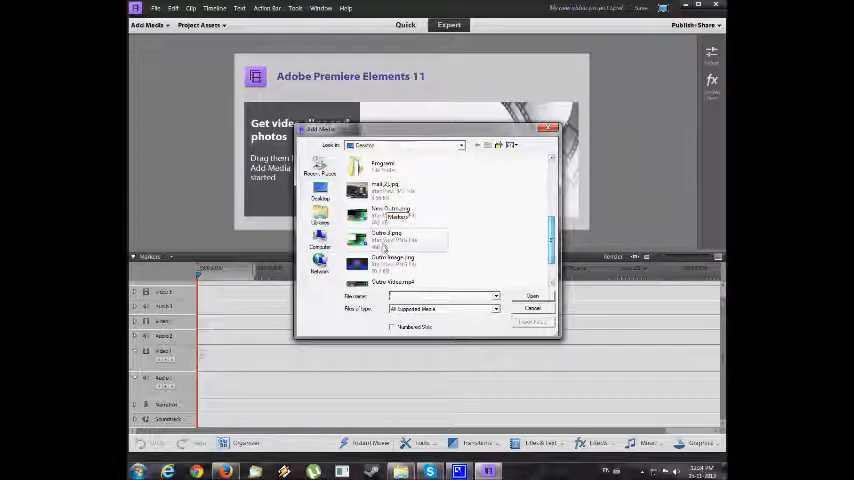
left_click(390, 213)
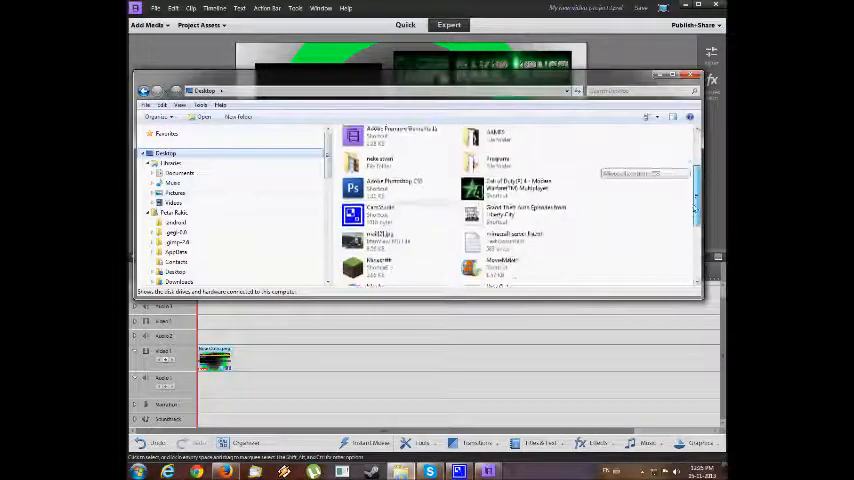
Scroll the Desktop file list to find the outro song MP3.
scroll("down", 3)
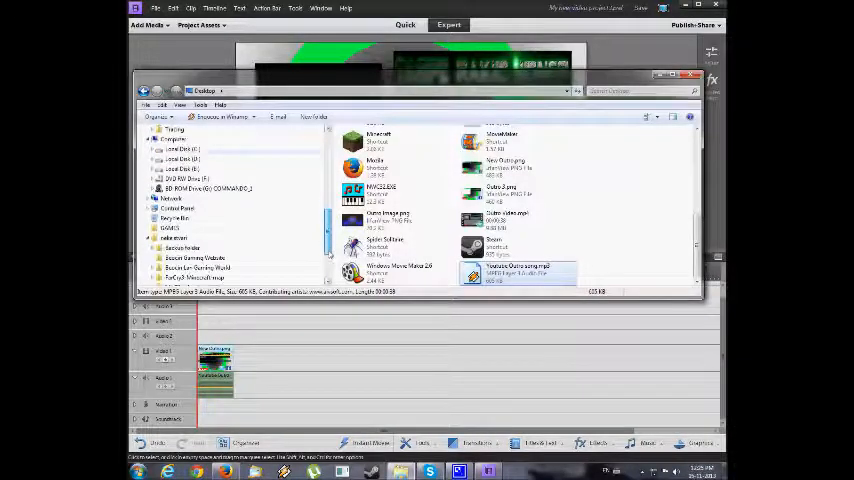
Open My Videos on drive E, try importing a sample clip, and dismiss the error.
left_click(181, 169)
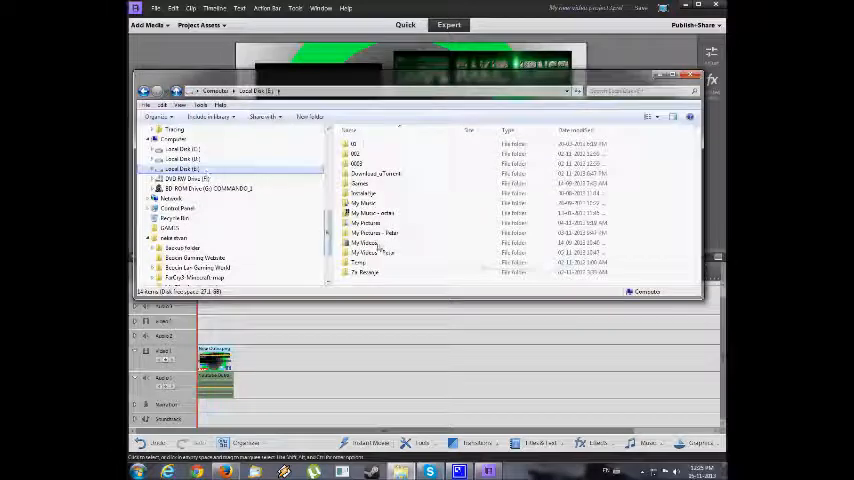
double_click(370, 252)
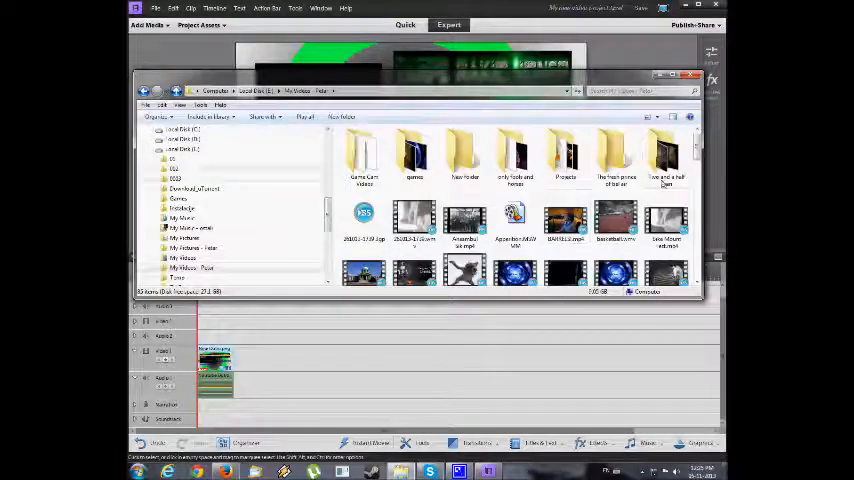
scroll("down", 3)
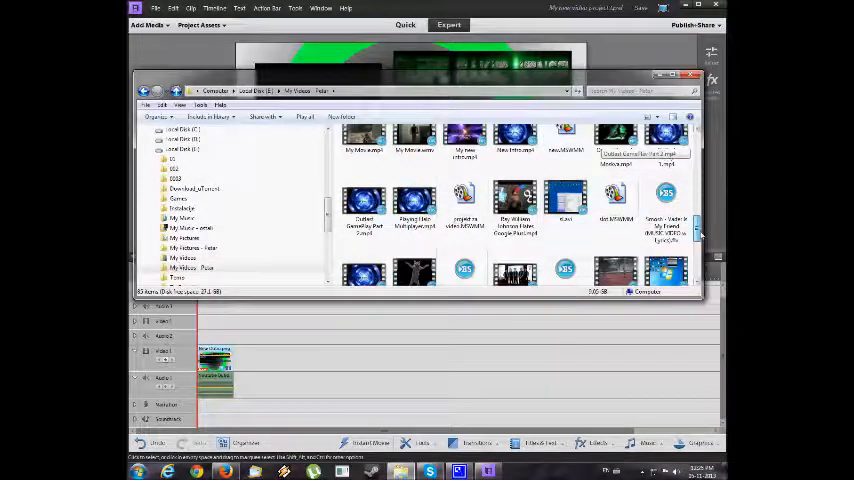
scroll("down", 3)
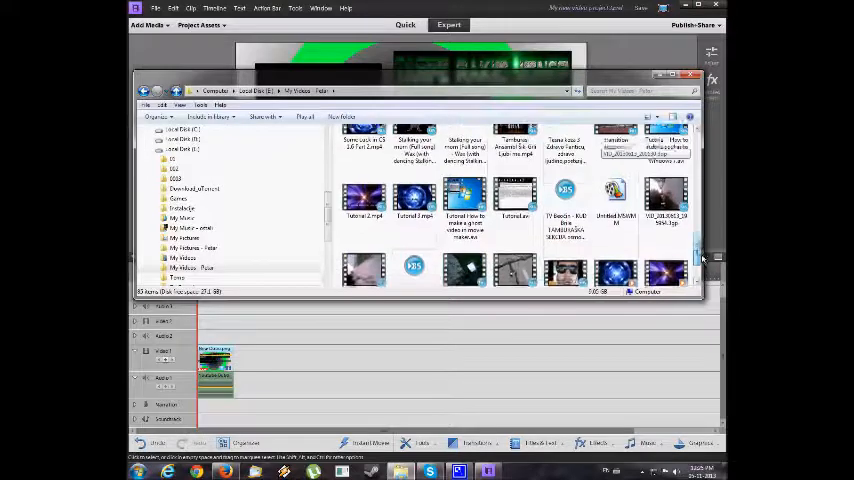
scroll("down", 3)
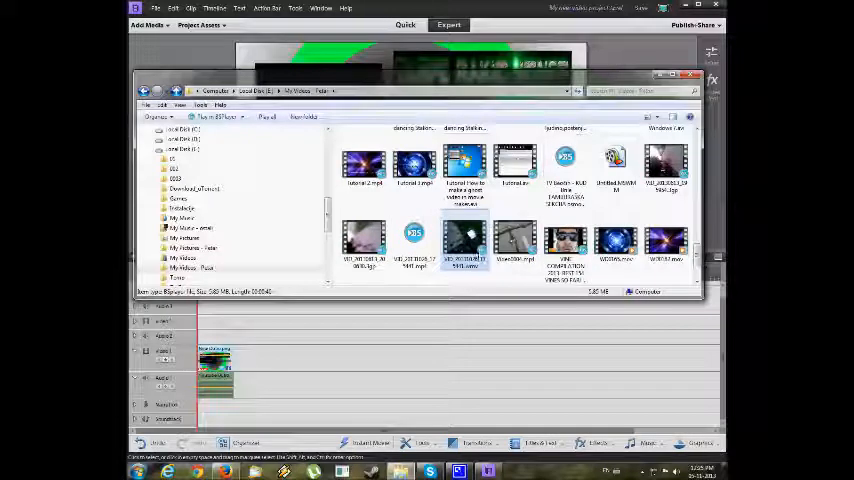
double_click(464, 240)
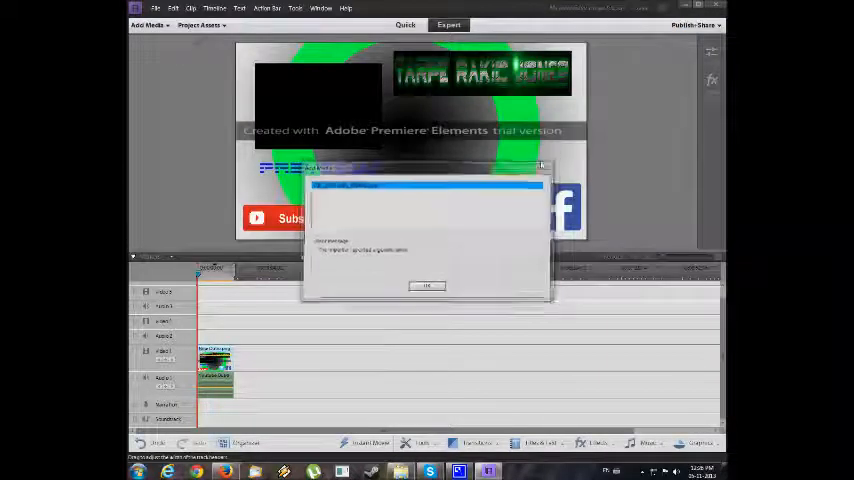
left_click(426, 286)
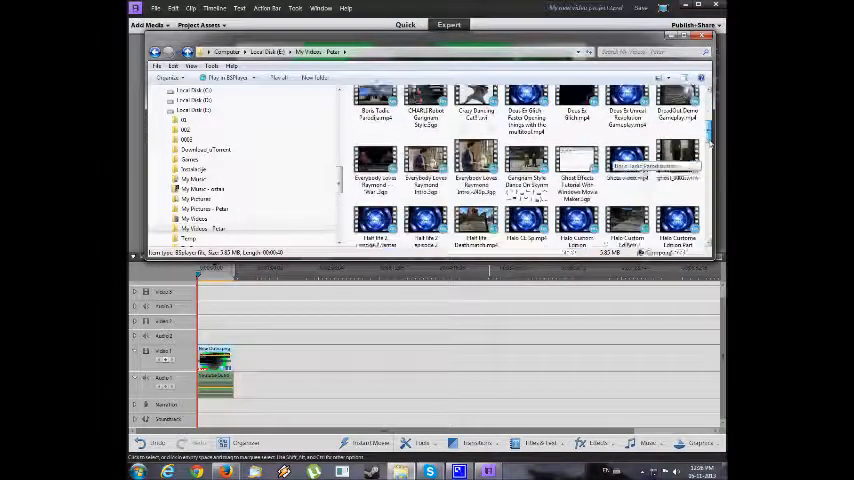
Scroll through the My Videos folder to find a sample clip.
scroll("down", 3)
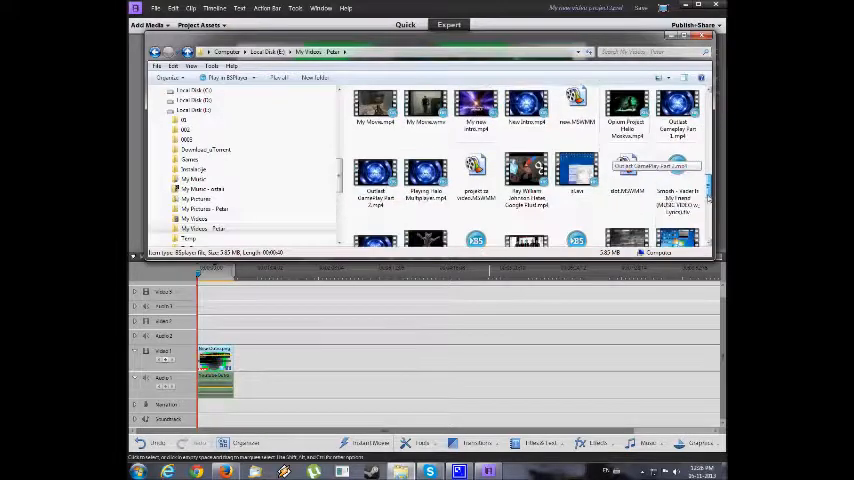
scroll("down", 3)
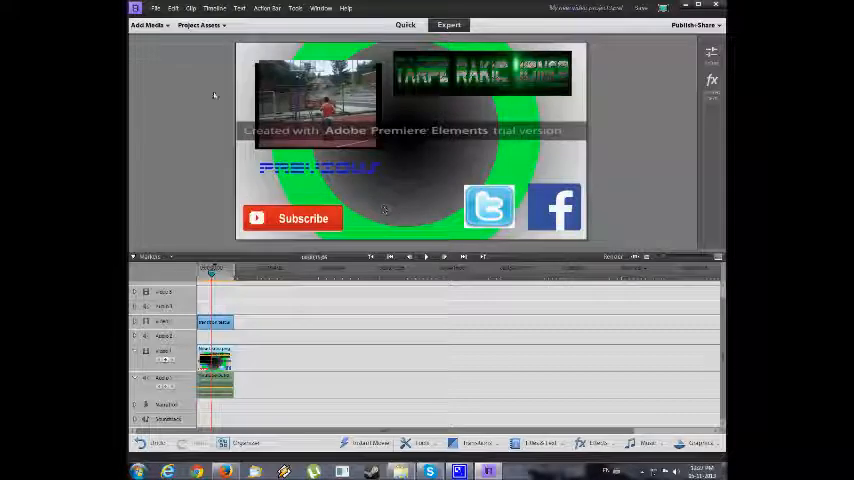
Export the outro to the computer as an Adobe Flash Video file and start rendering.
left_click(694, 25)
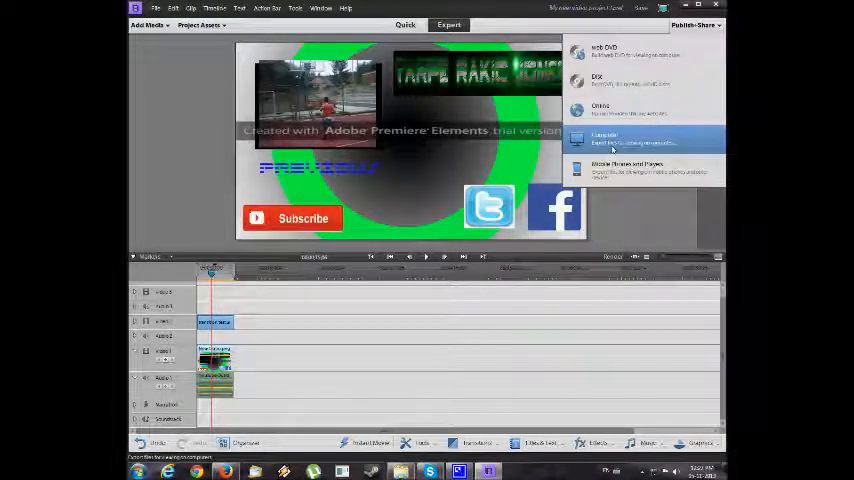
left_click(604, 135)
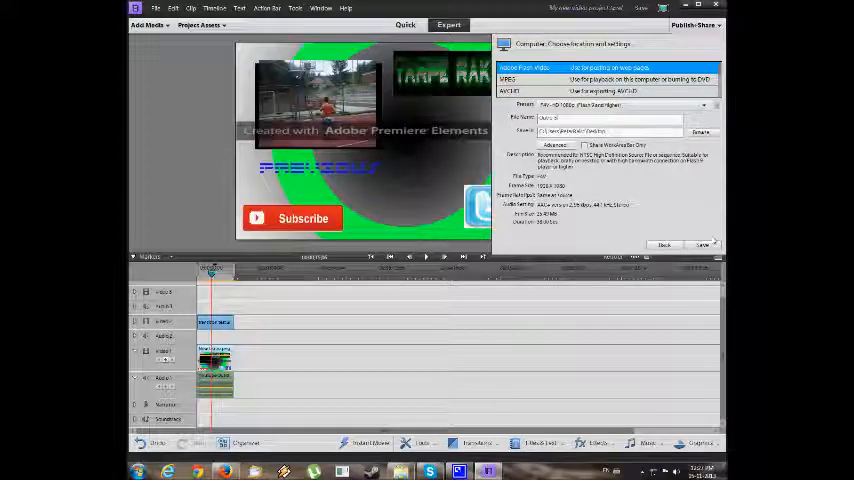
left_click(702, 245)
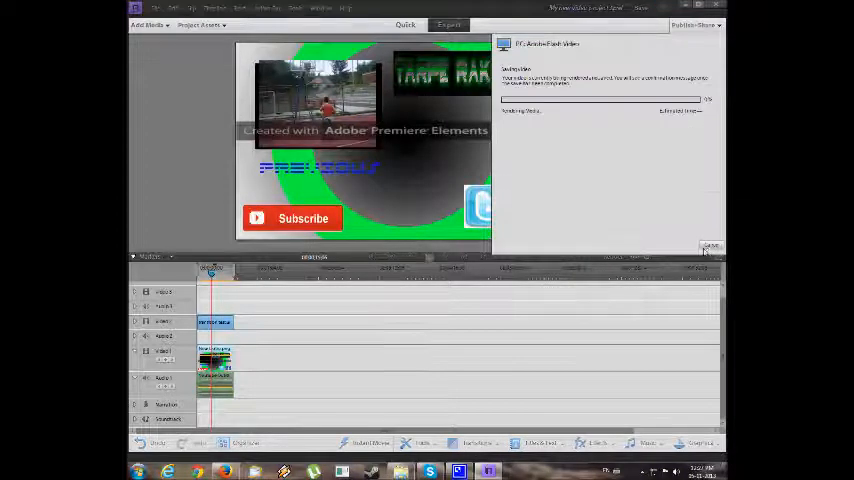